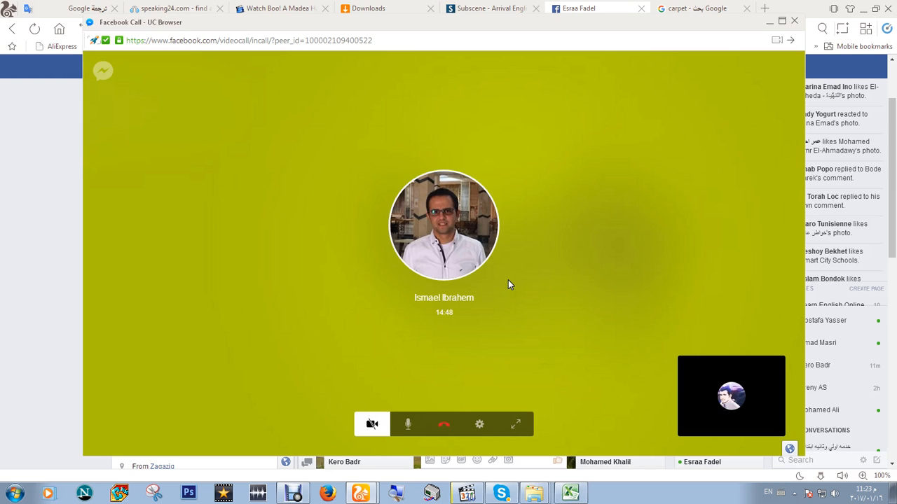
{"action": "left_click", "coordinate": [408, 423]}
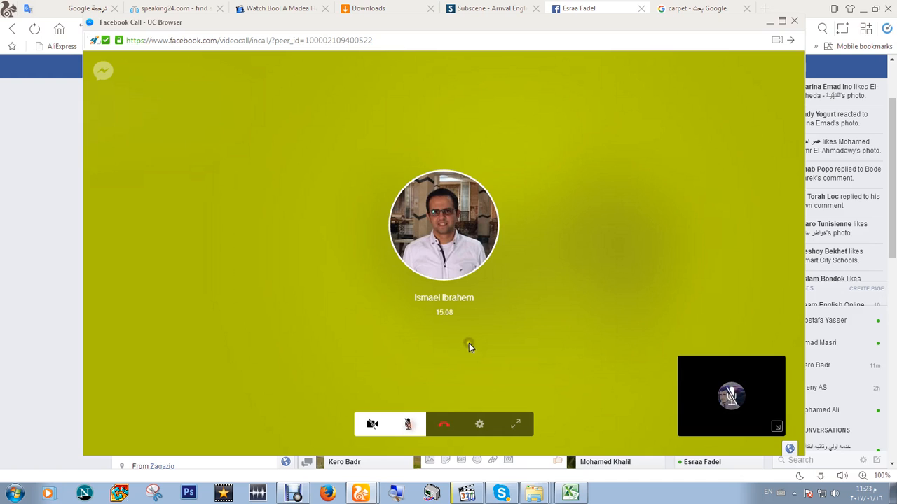